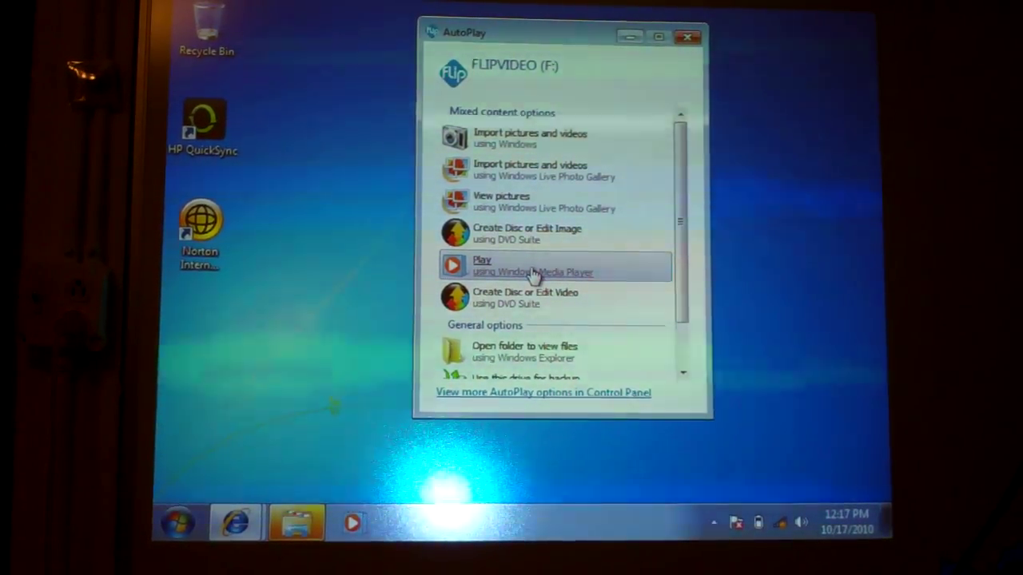
mouse_move(543, 323)
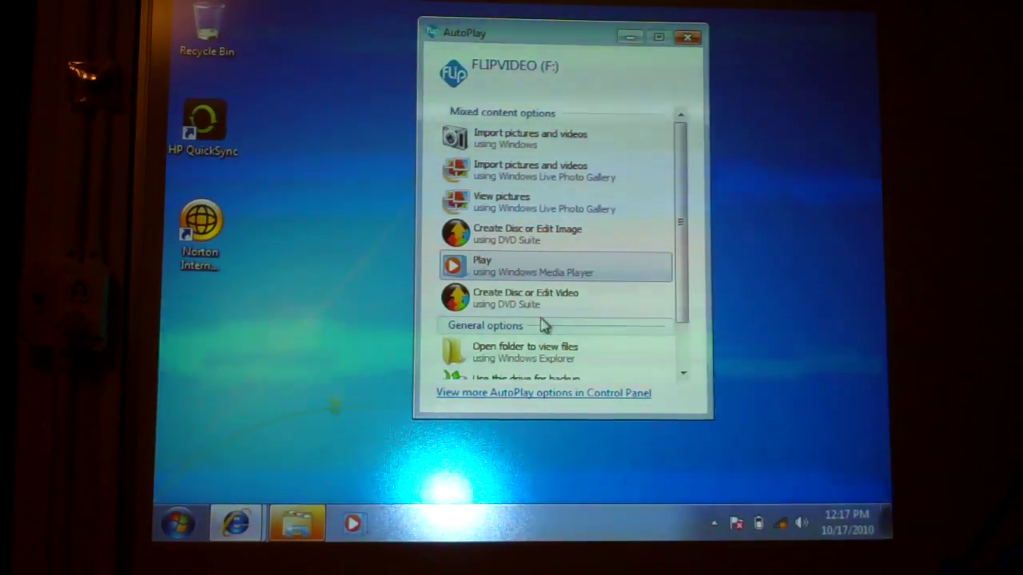
Browse the Flip camera drive into DCIM\100VIDEO to list its 15 MP4 clips.
click(687, 37)
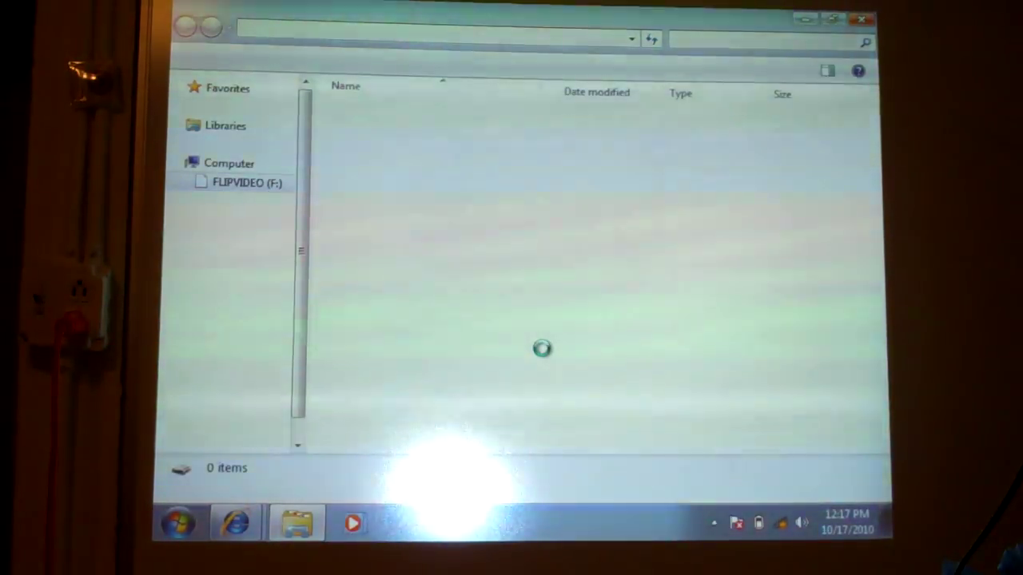
click(246, 183)
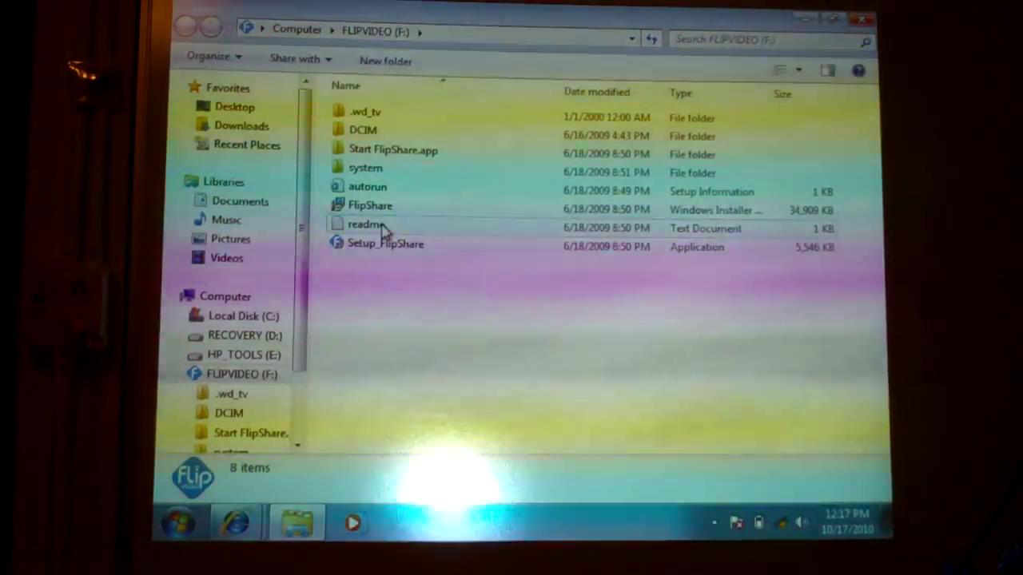
double_click(361, 129)
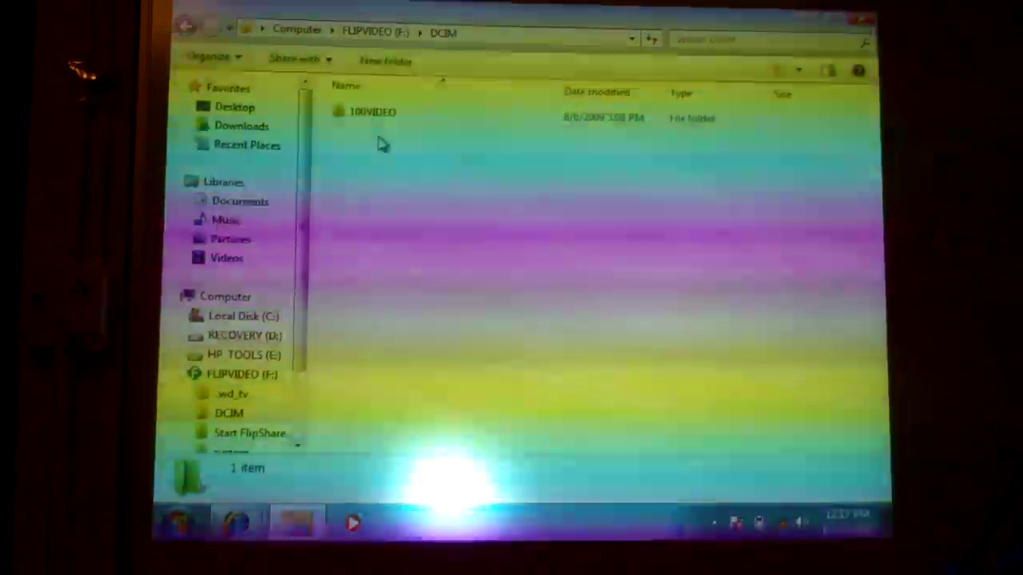
double_click(371, 112)
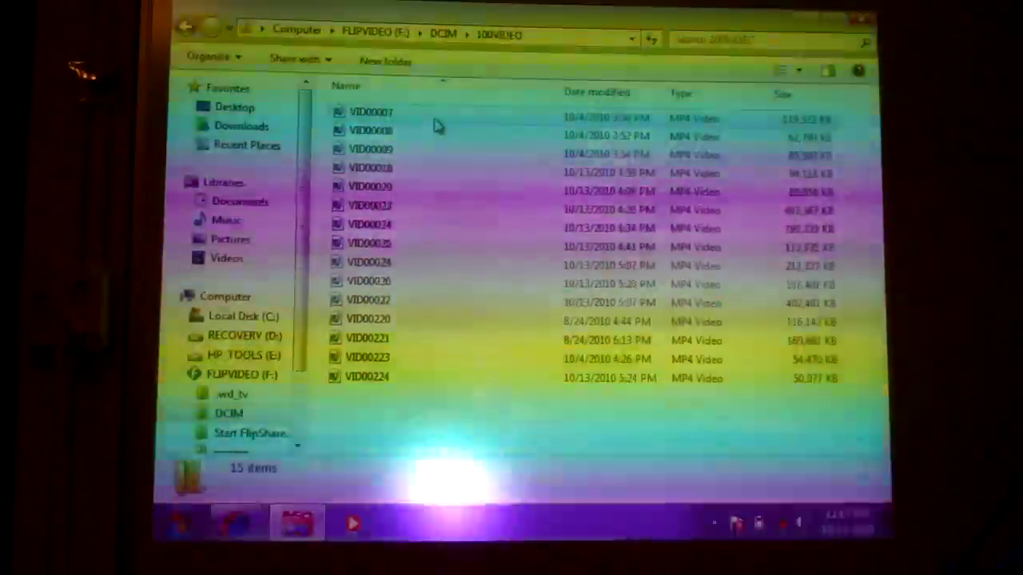
click(371, 112)
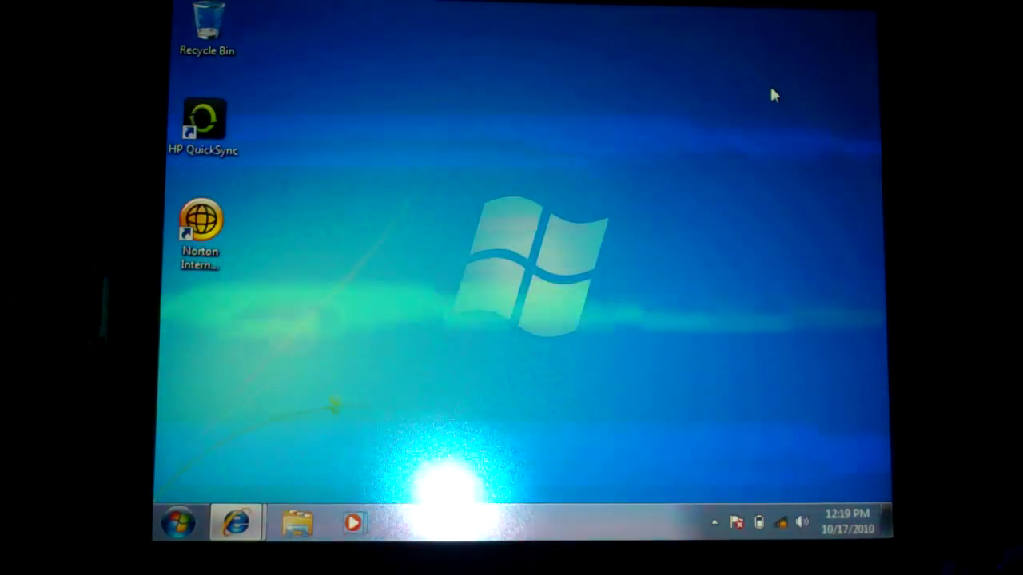
mouse_move(572, 269)
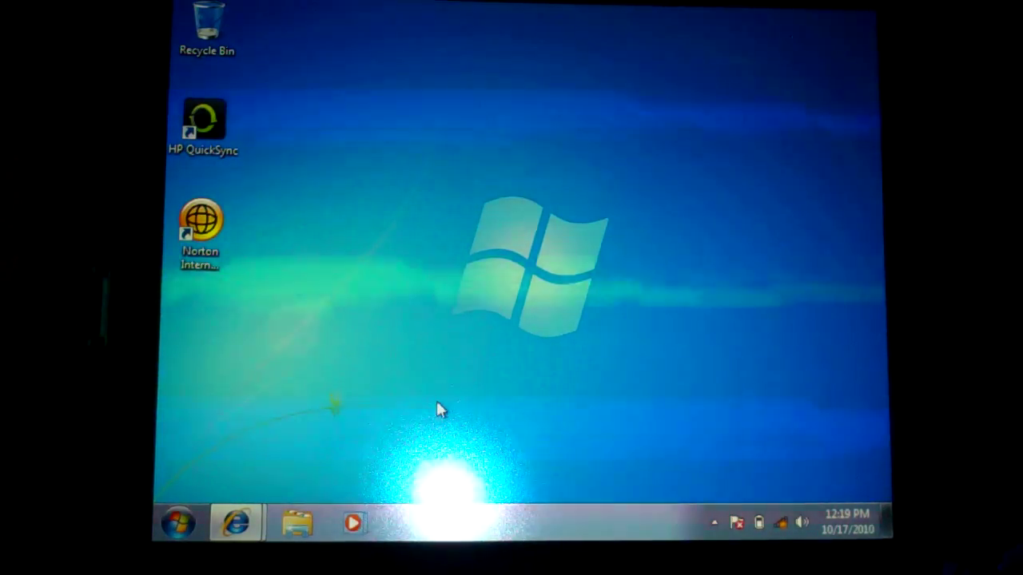
mouse_move(232, 487)
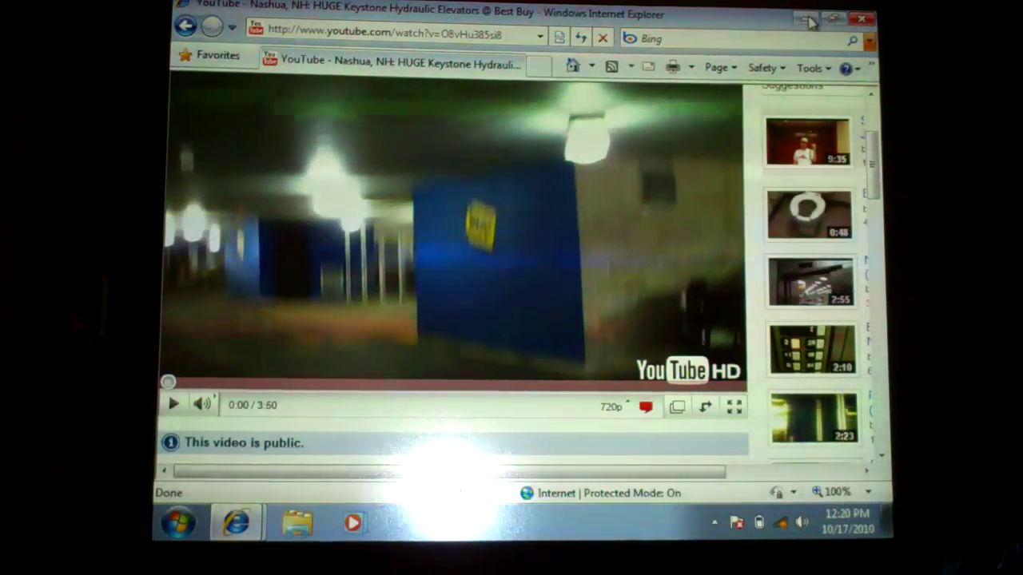
Start the elevator video playing at 360p from the beginning.
click(805, 19)
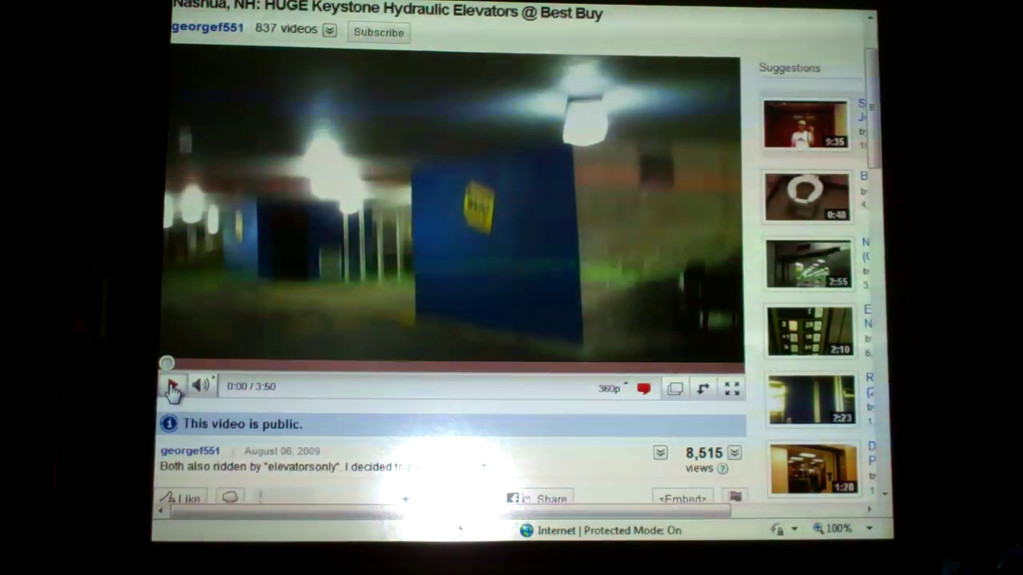
click(173, 387)
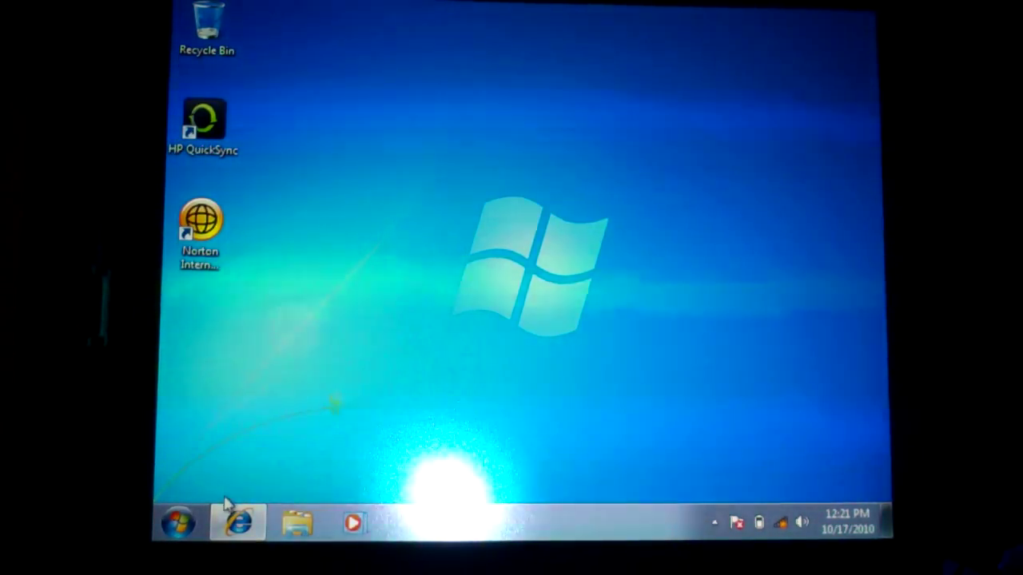
Restore Internet Explorer and play the Keystone Hydraulic Elevators video through to about 1:44.
click(236, 523)
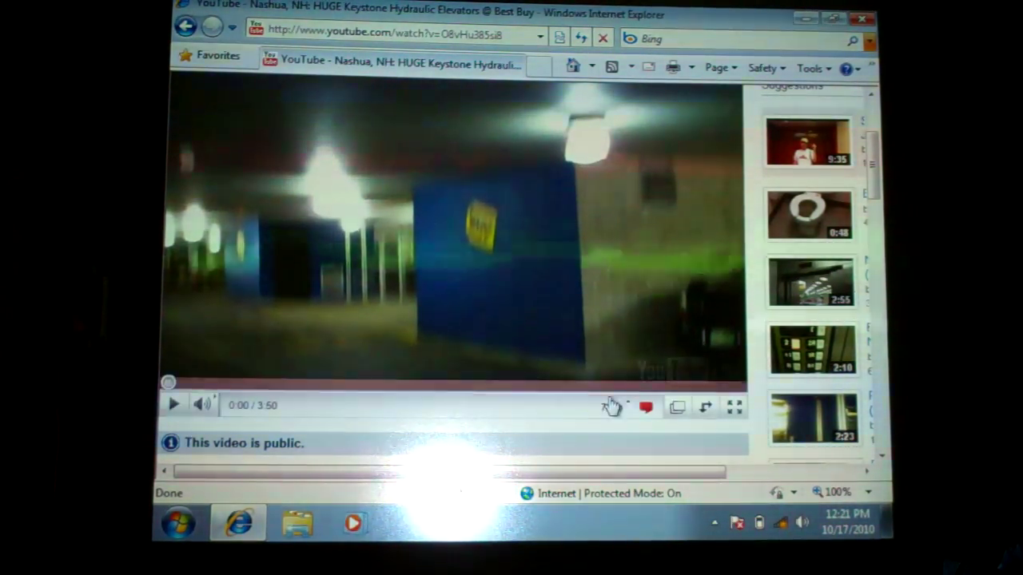
click(173, 406)
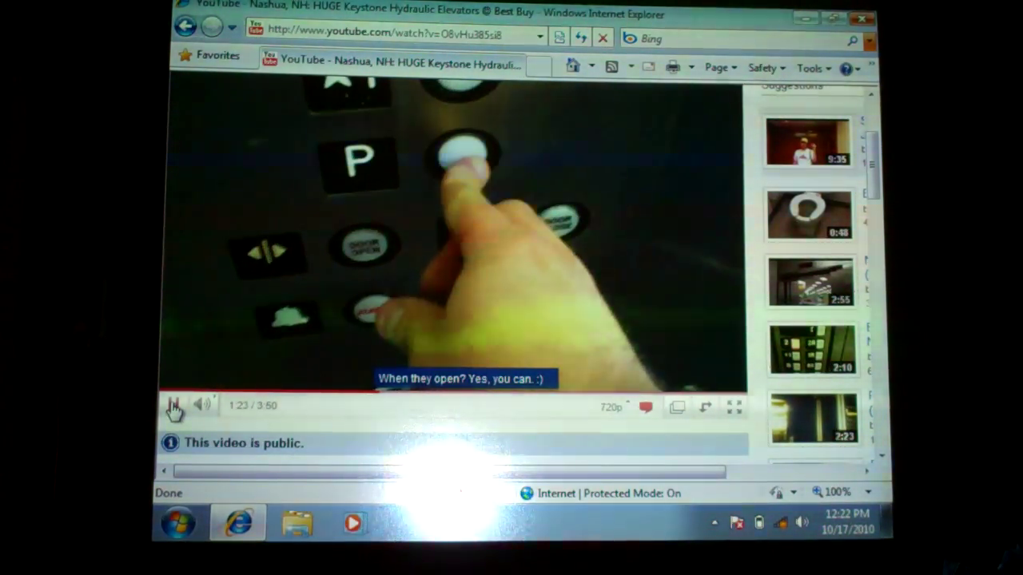
click(173, 406)
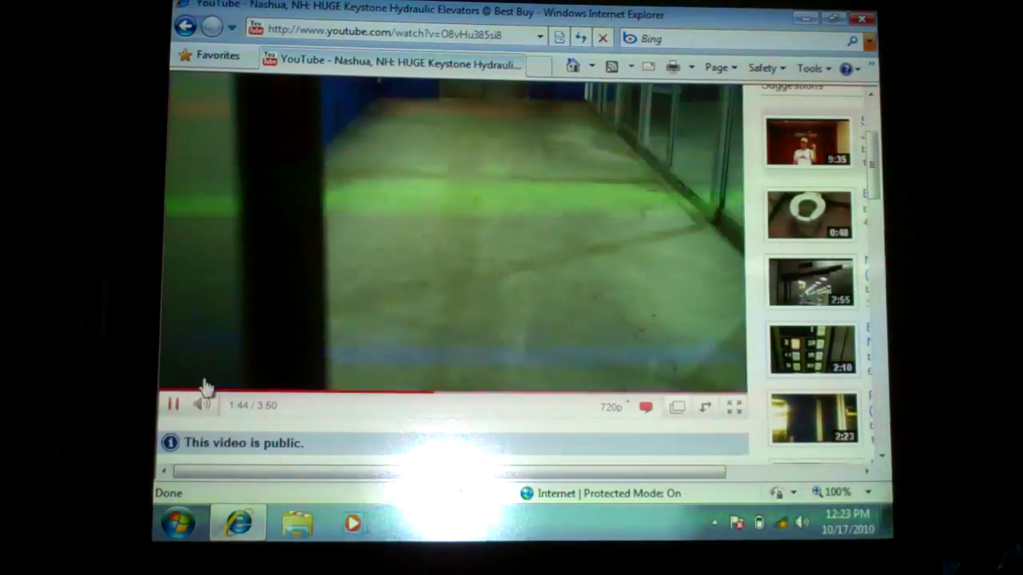
click(862, 18)
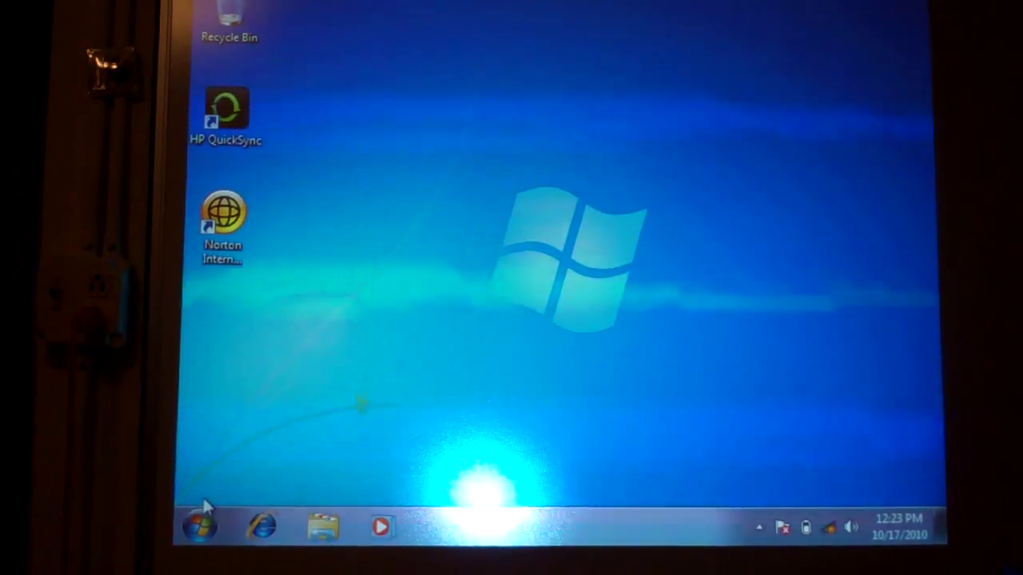
mouse_move(511, 349)
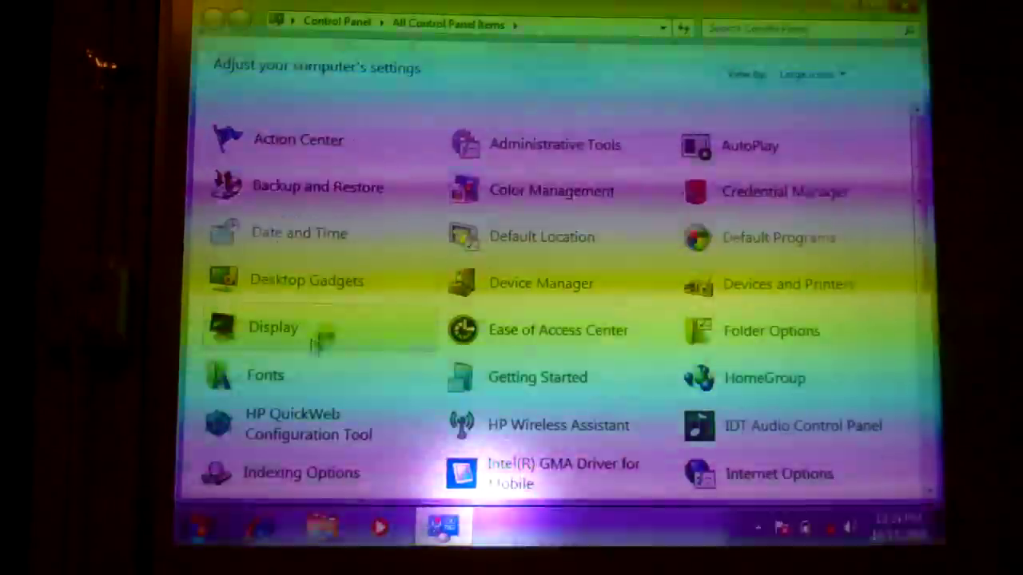
Go to the Display settings page showing the 100% and 125% text size options.
click(272, 328)
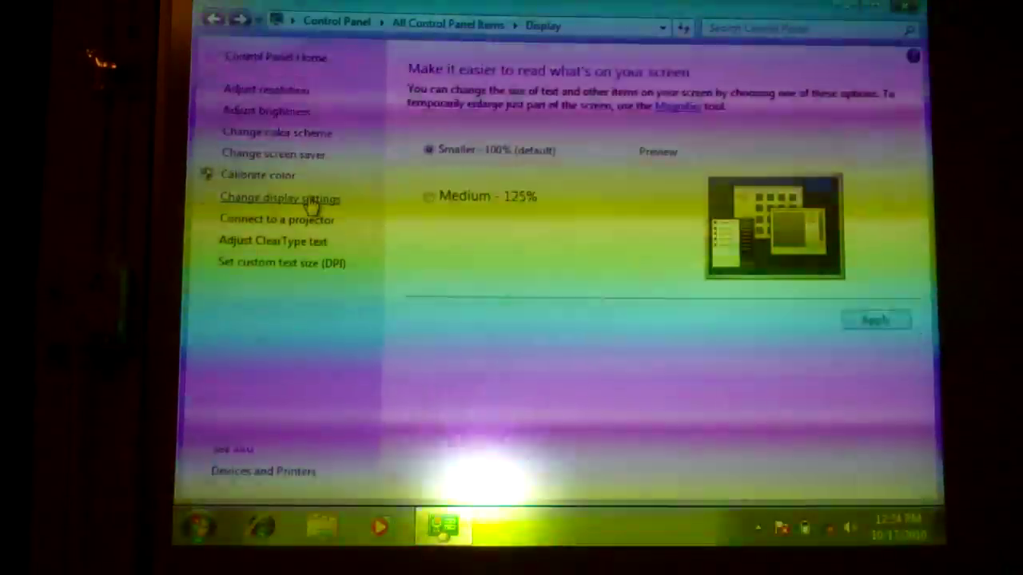
Bring up Screen Saver Settings, showing the screen saver set to (None).
click(278, 198)
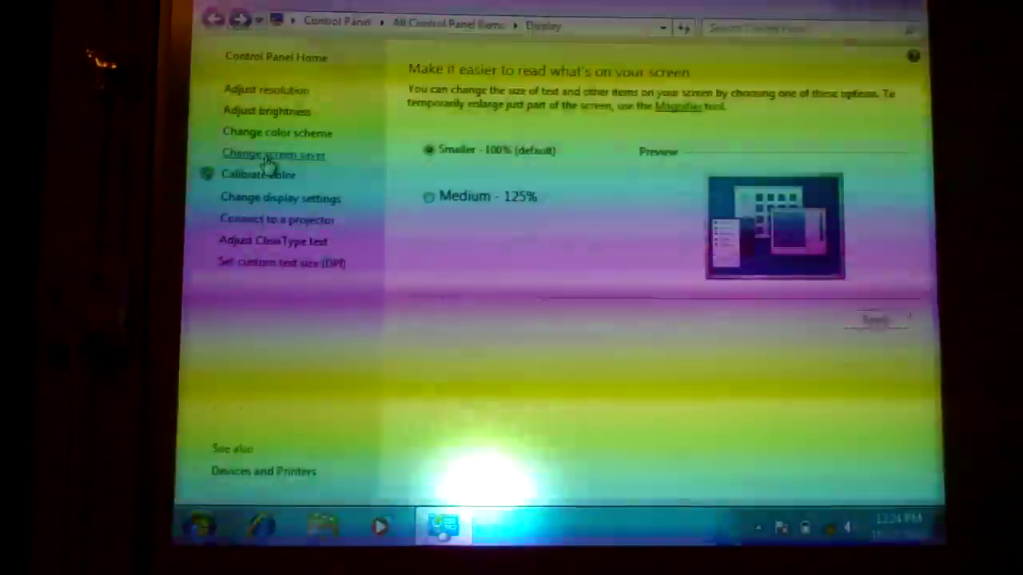
click(271, 153)
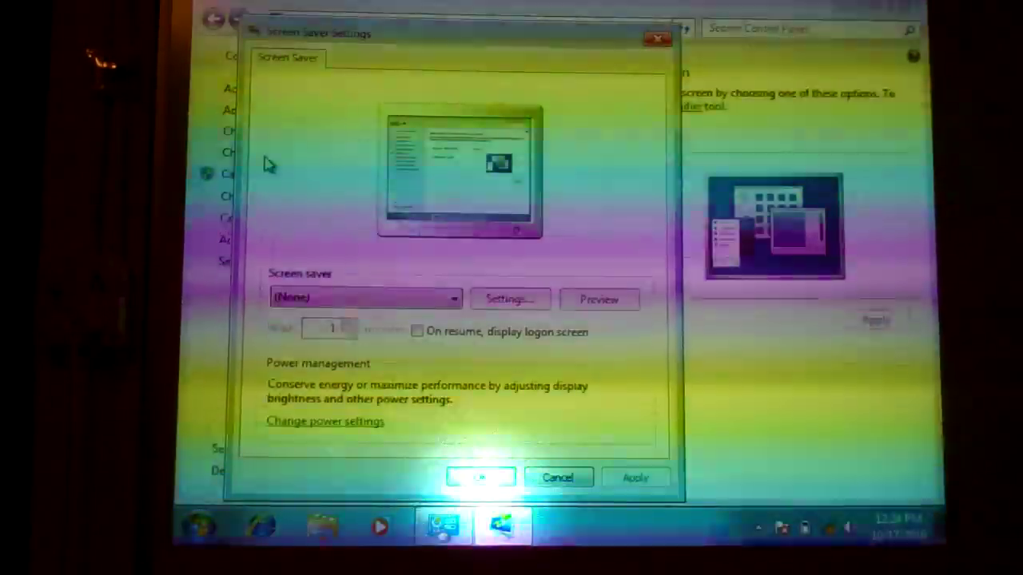